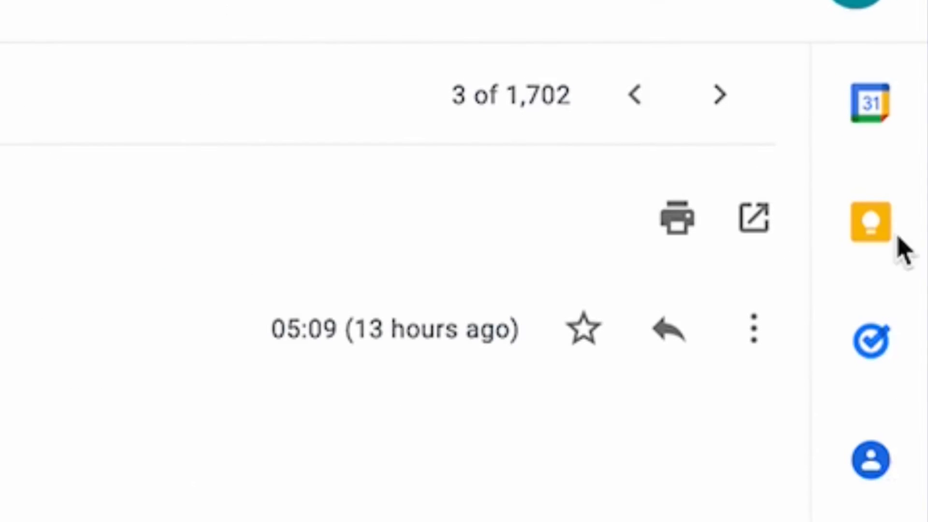
pyautogui.moveTo(870, 207)
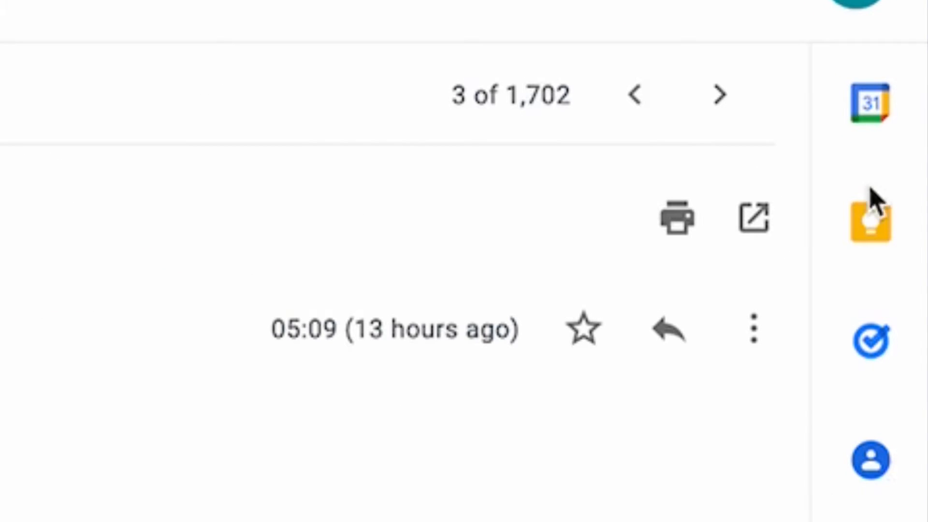
pyautogui.moveTo(870, 385)
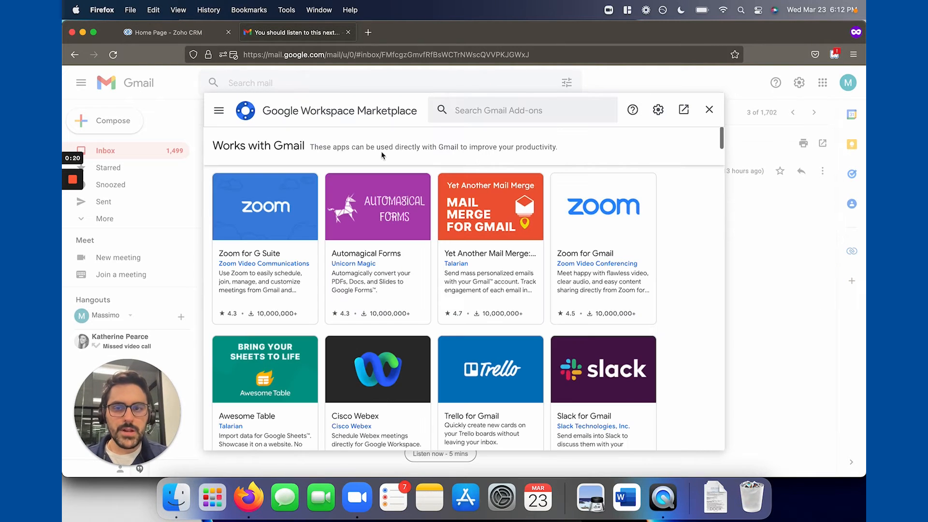
# Search the Google Workspace Marketplace for 'zoho c' to find the Zoho CRM for Gmail add-on
pyautogui.write('zoho c')
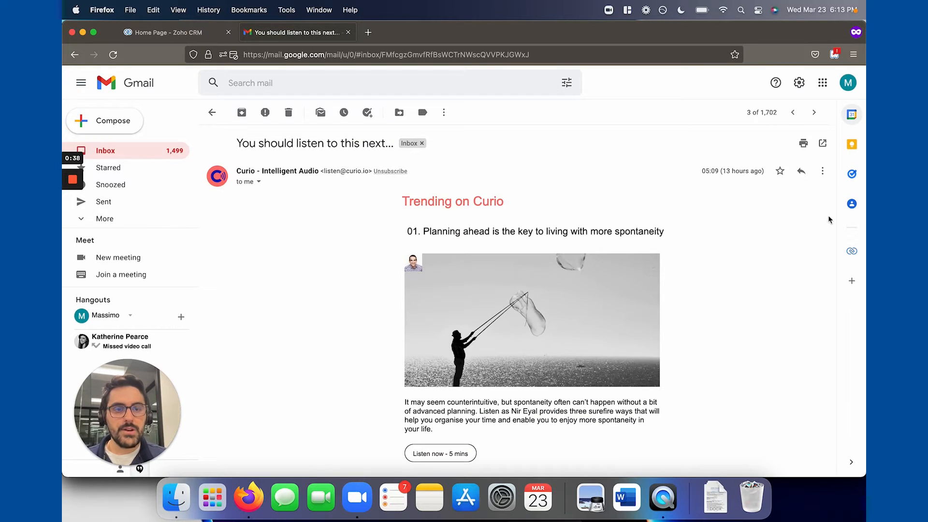
# Show the Zoho CRM add-on's welcome panel beside the Curio email
pyautogui.click(850, 250)
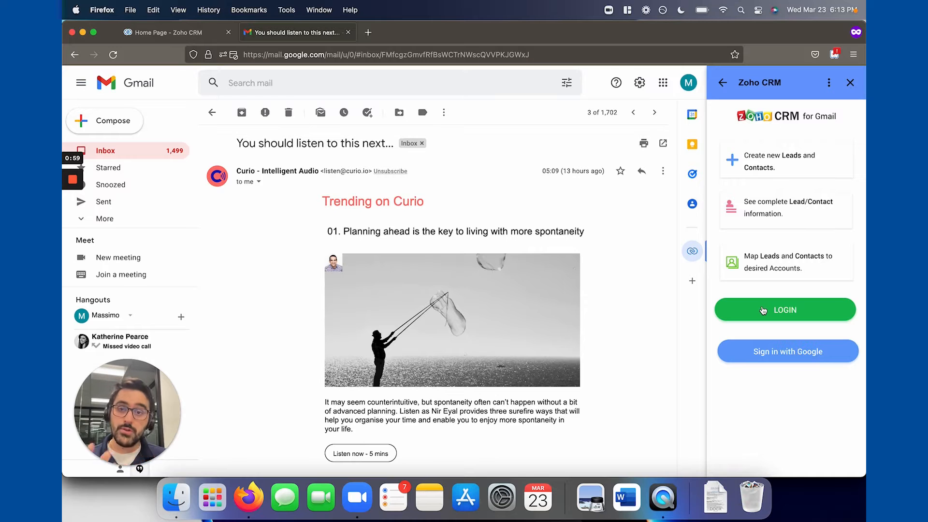
pyautogui.moveTo(790, 380)
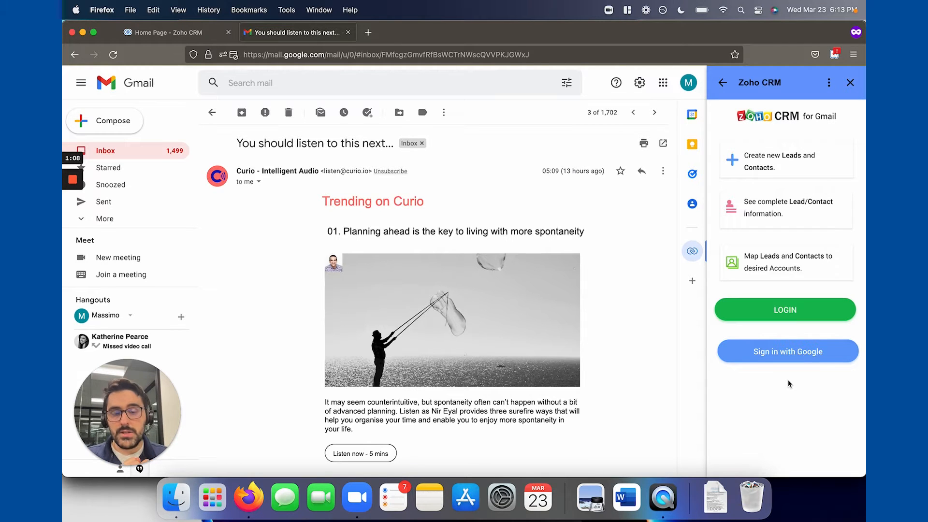
pyautogui.moveTo(796, 310)
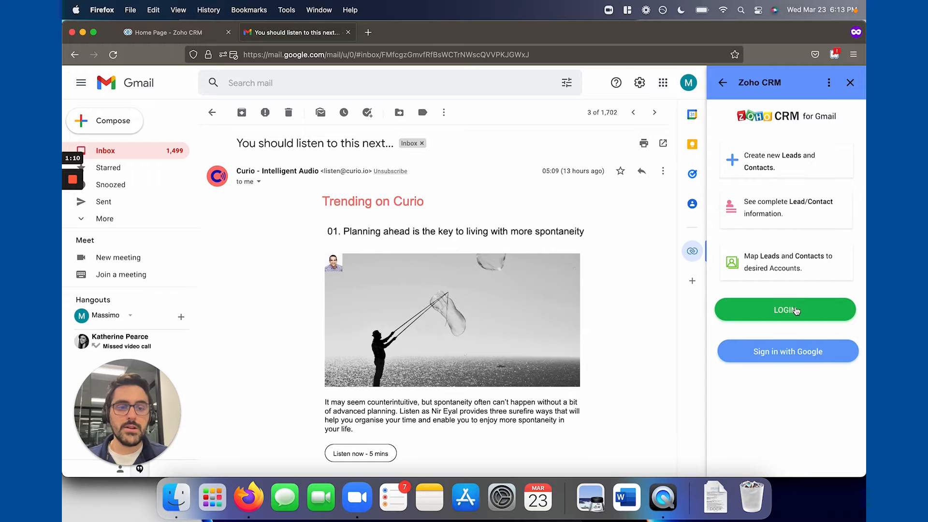
pyautogui.click(785, 309)
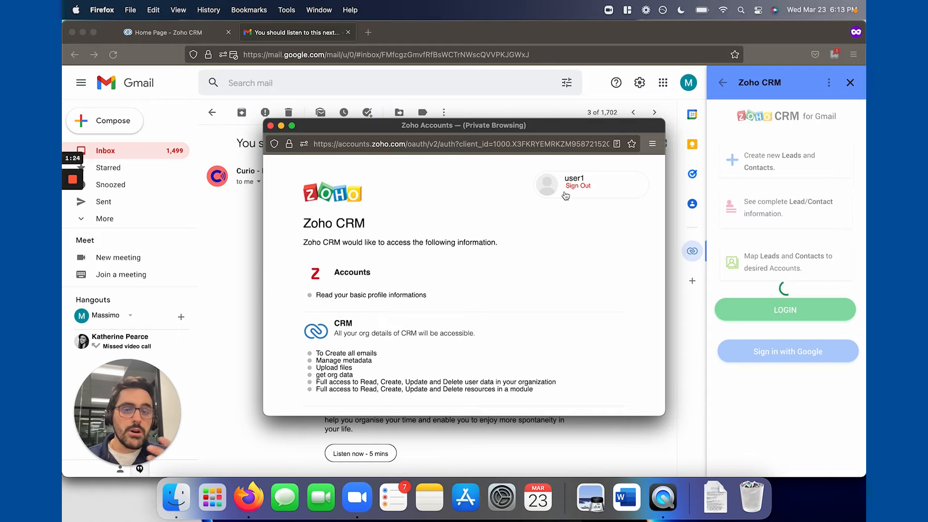
pyautogui.moveTo(543, 195)
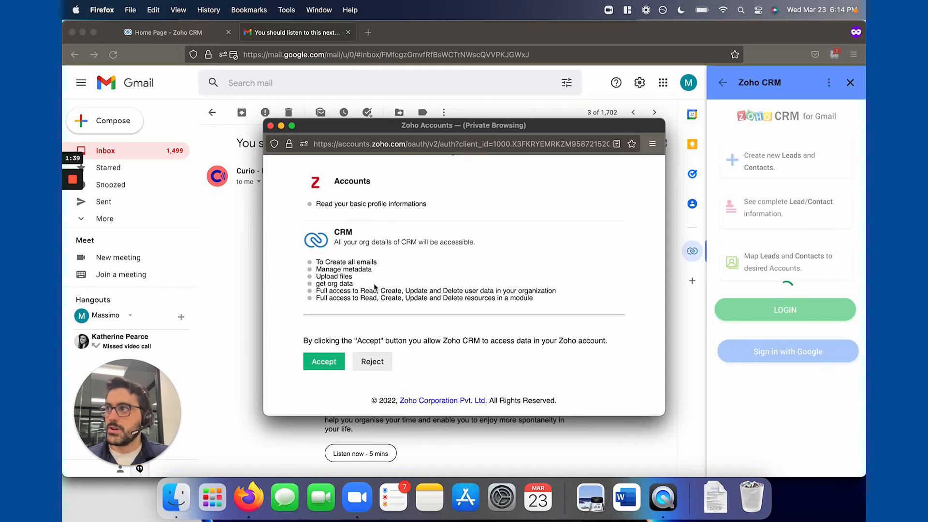
pyautogui.click(324, 361)
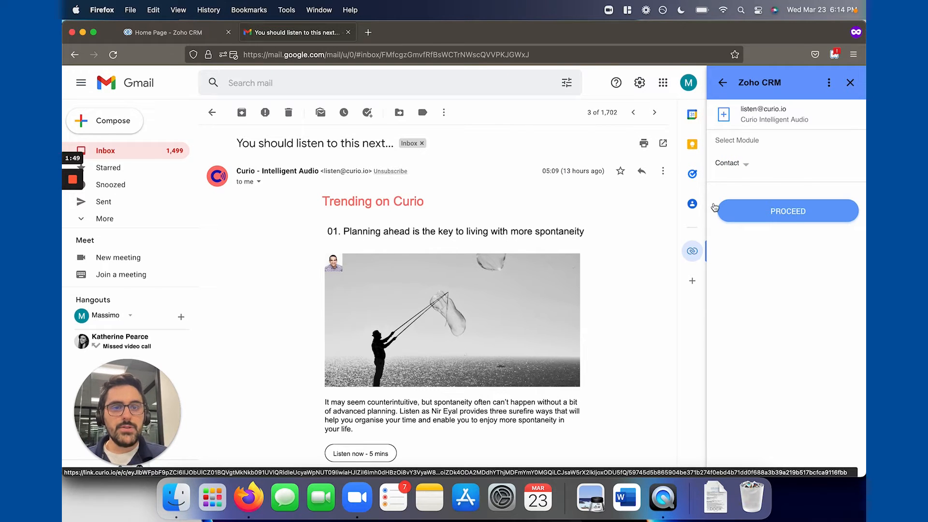
pyautogui.click(851, 83)
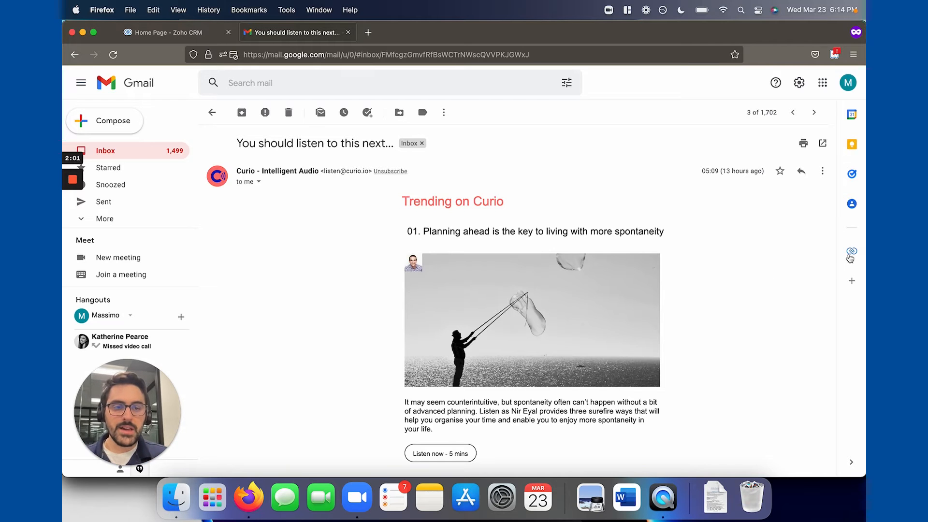
pyautogui.click(851, 255)
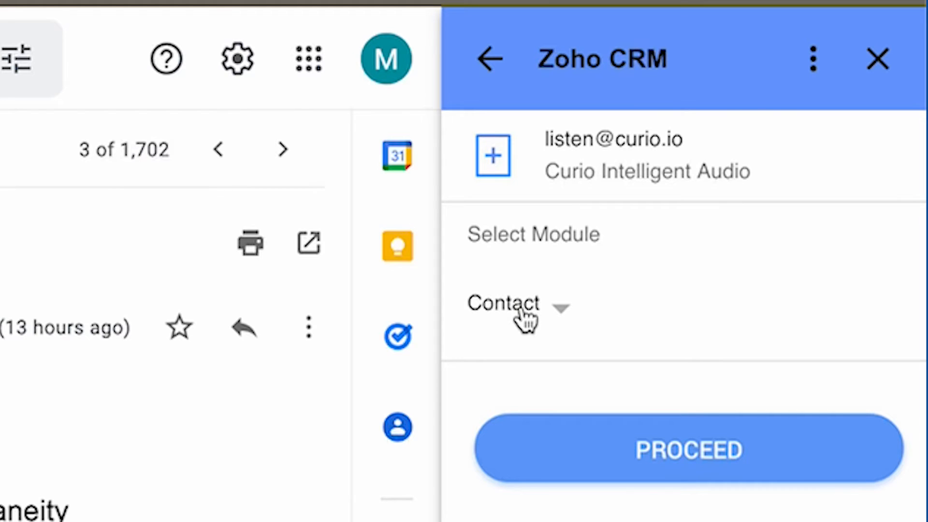
pyautogui.click(686, 448)
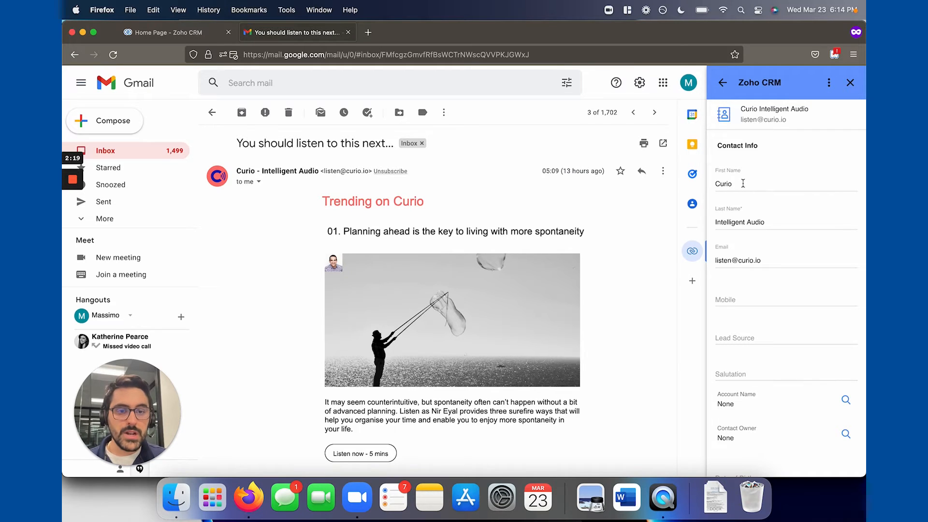
pyautogui.moveTo(678, 236)
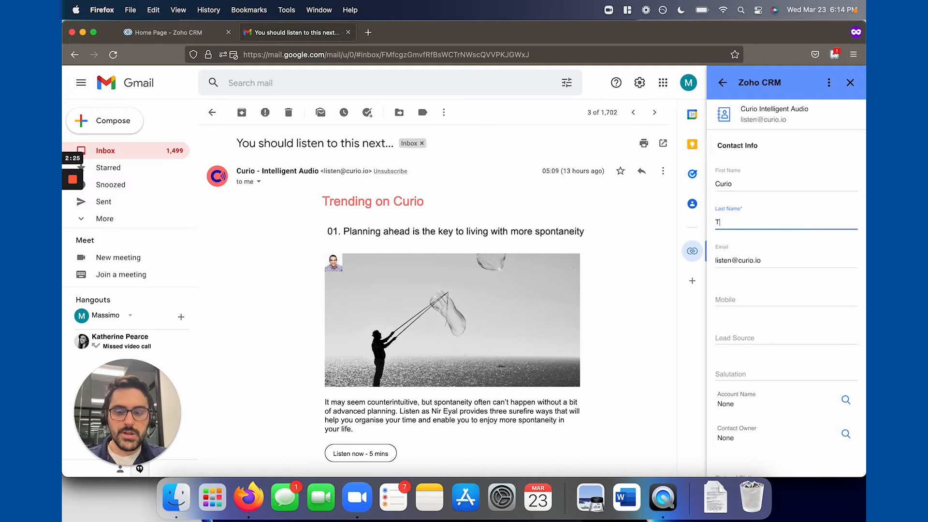
pyautogui.write('est')
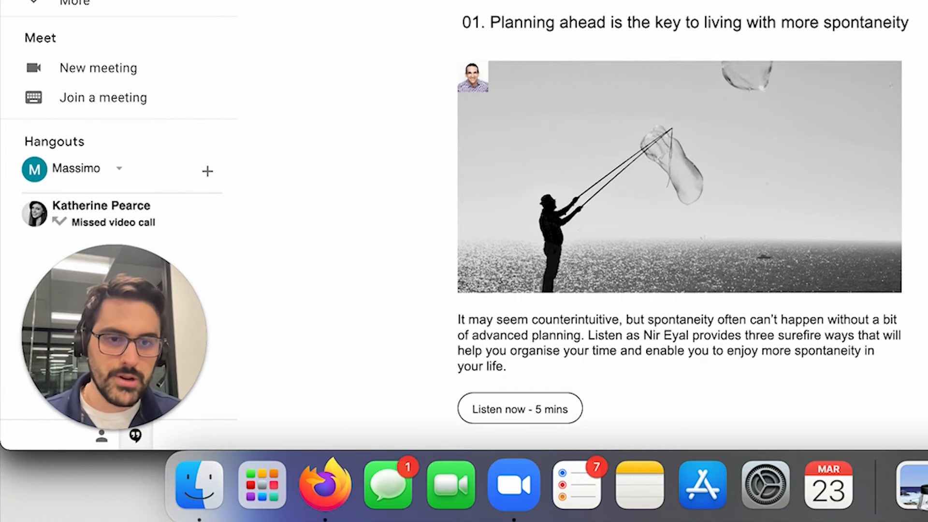
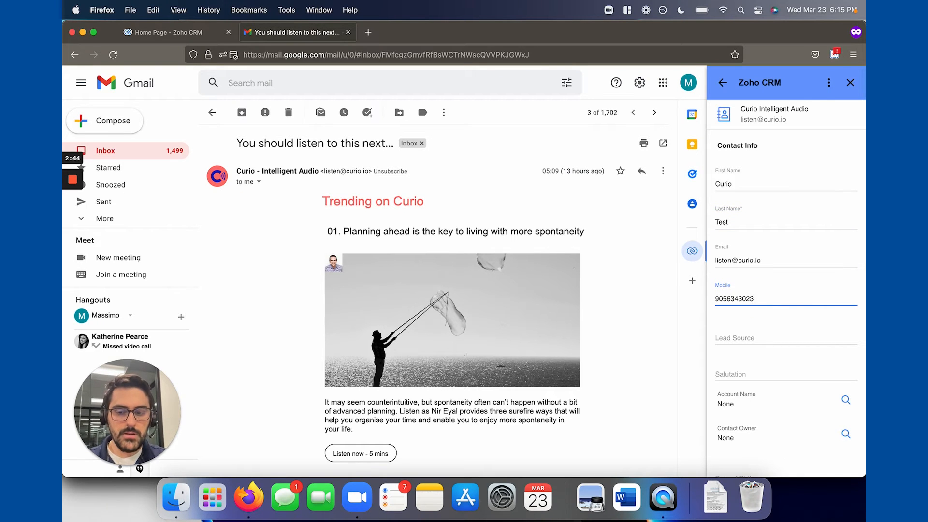
pyautogui.click(785, 338)
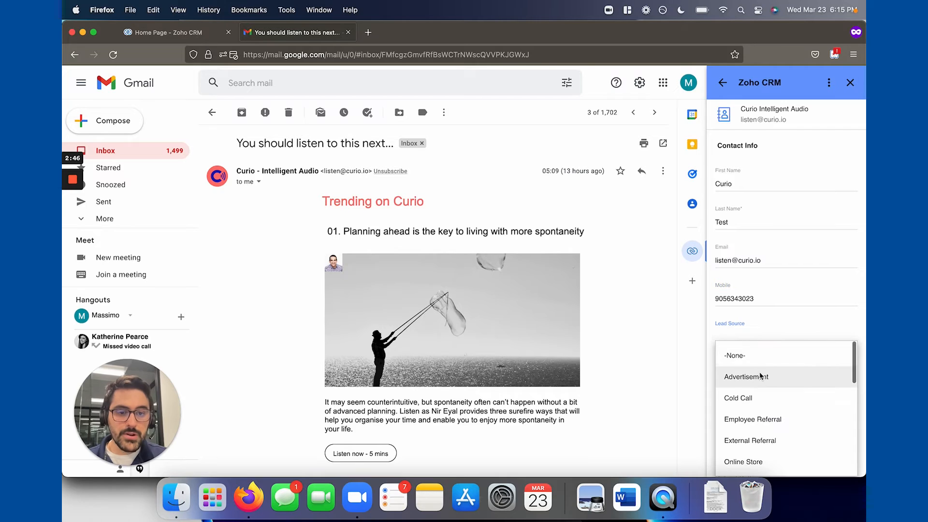
pyautogui.click(747, 376)
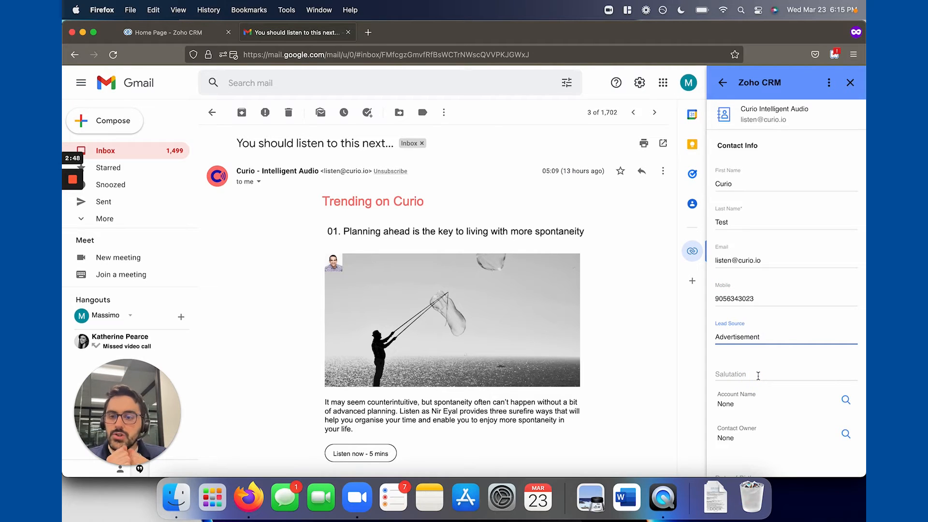
pyautogui.click(769, 336)
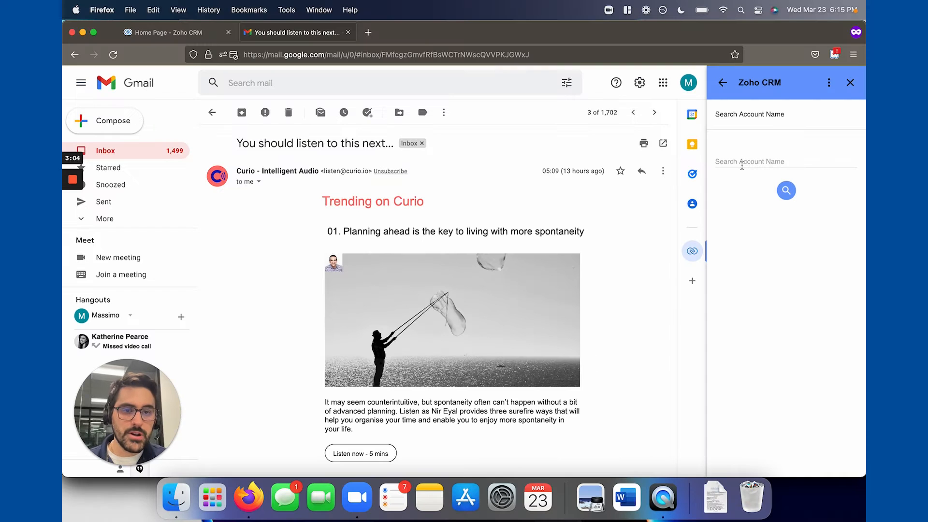
# Find accounts matching 'test', choose Testing, and save the contact as Curio Test
pyautogui.write('test')
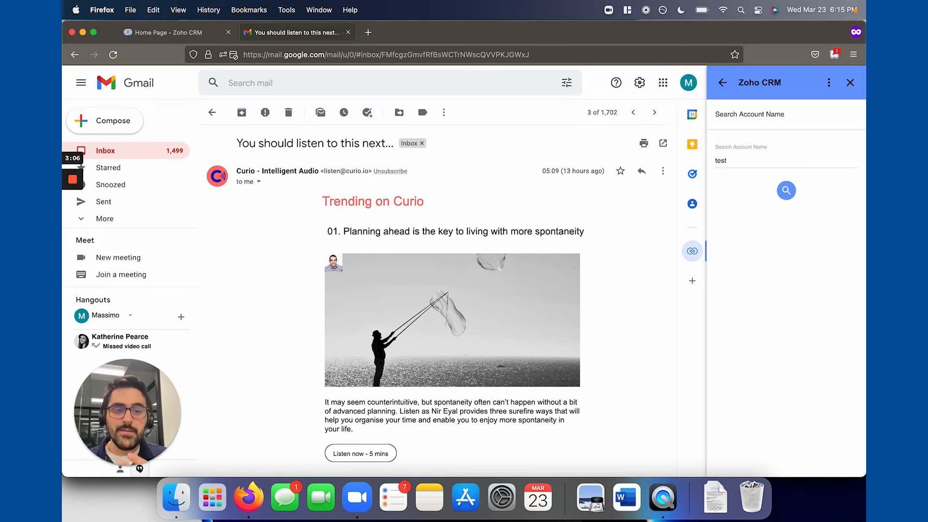
pyautogui.click(786, 190)
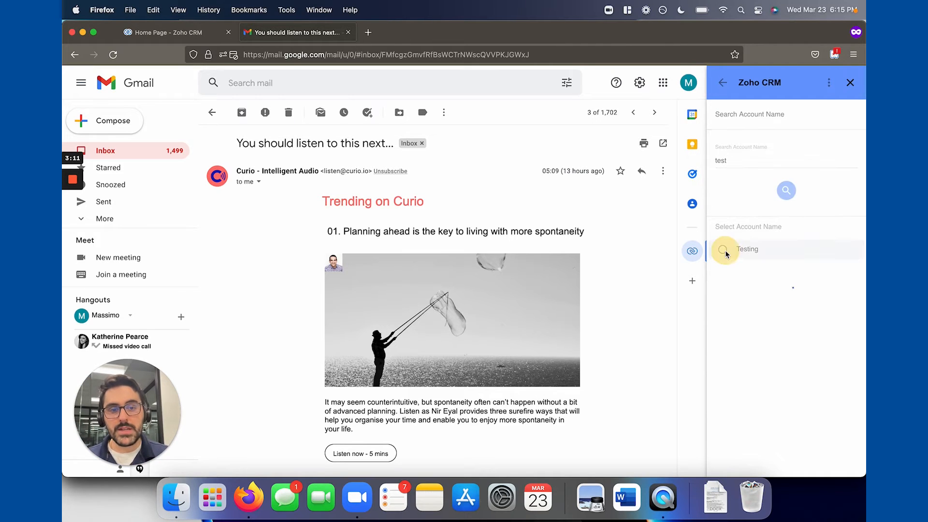
pyautogui.click(748, 248)
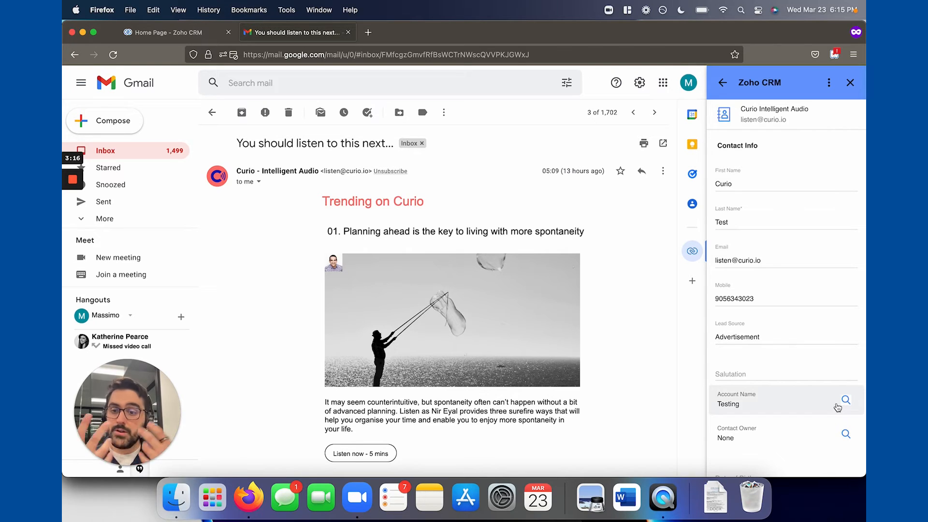
pyautogui.scroll(-3)
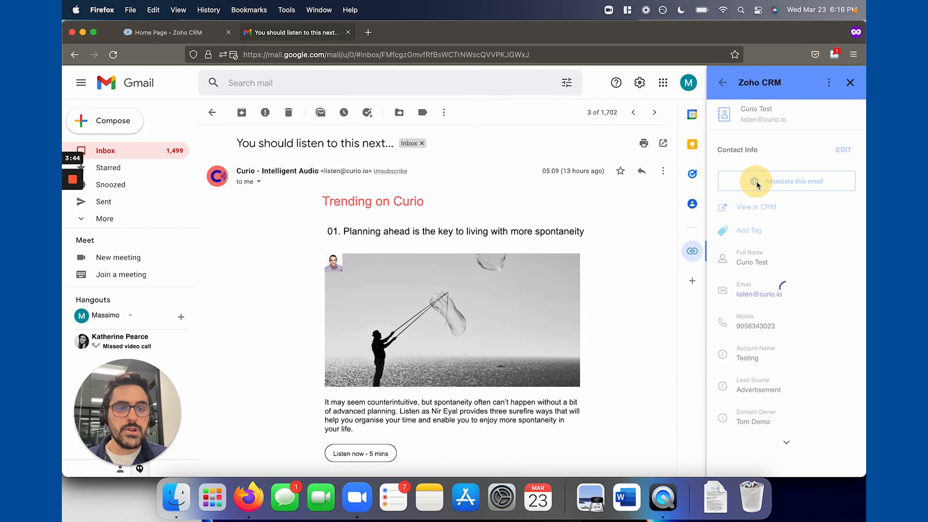
# Link the Curio email to the Curio Test contact and refresh the panel to confirm it
pyautogui.click(785, 181)
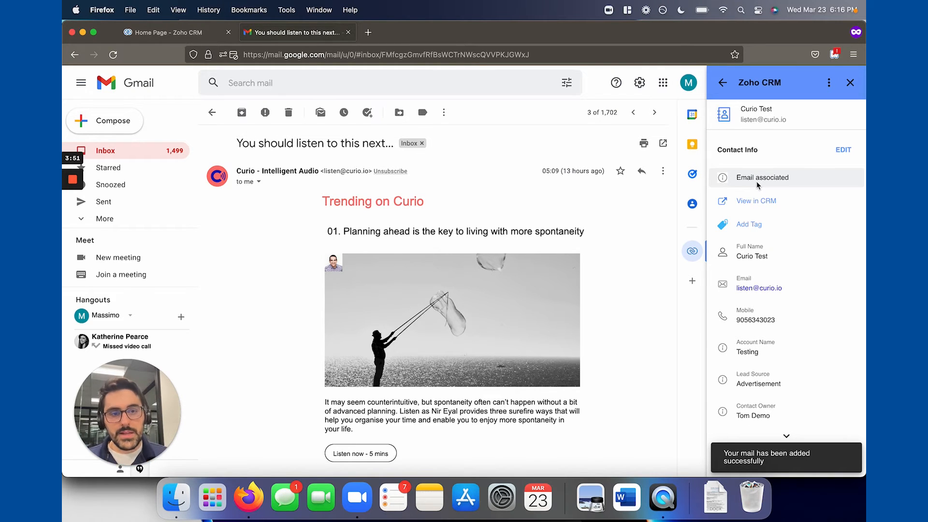
pyautogui.scroll(-3)
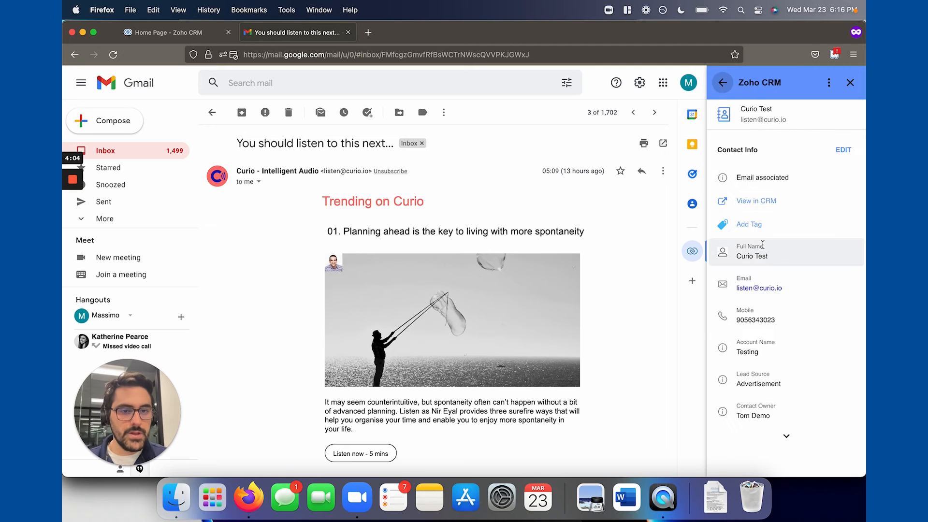
pyautogui.click(829, 82)
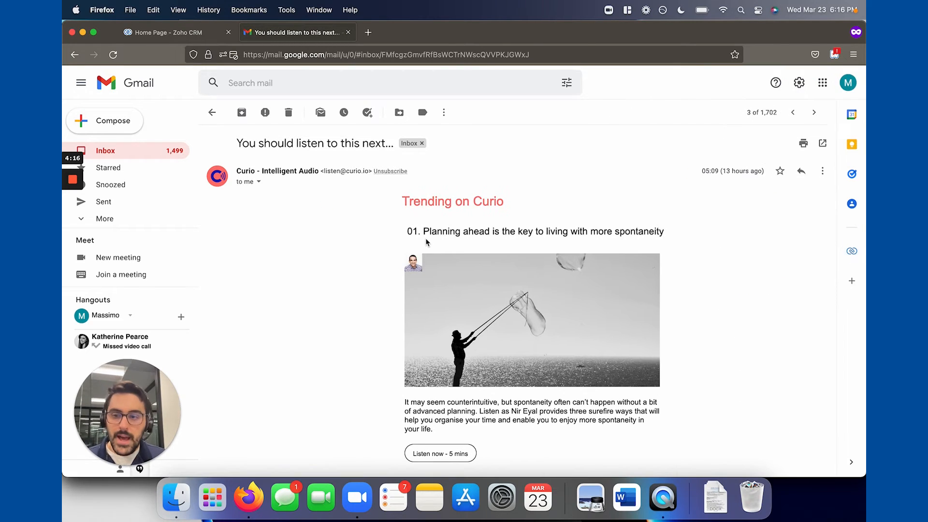
pyautogui.moveTo(567, 280)
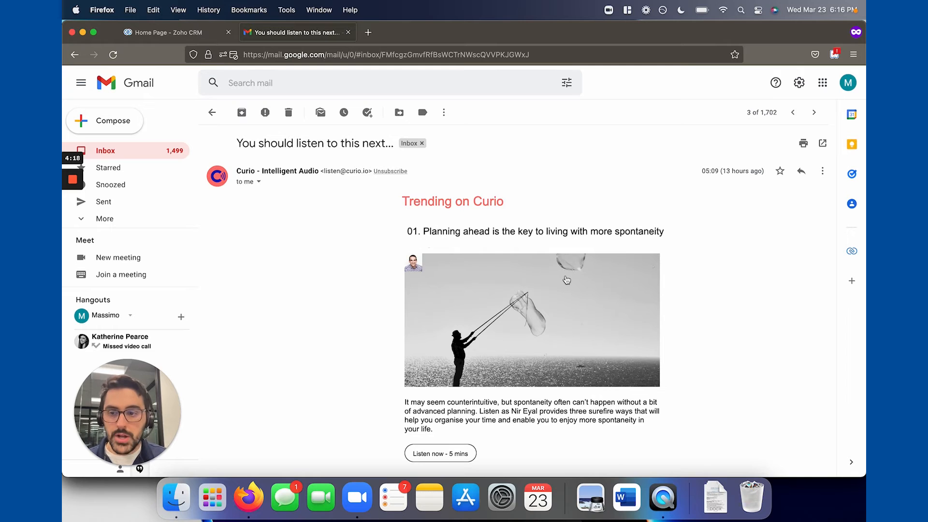
pyautogui.click(851, 251)
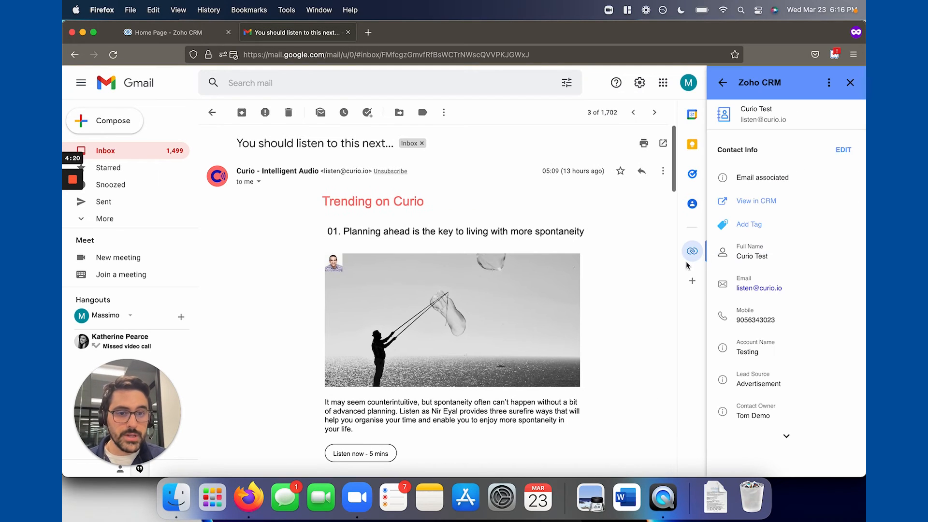
# Apply a tag to Curio Test, update tags, and view the contact's full record in Zoho CRM
pyautogui.click(748, 223)
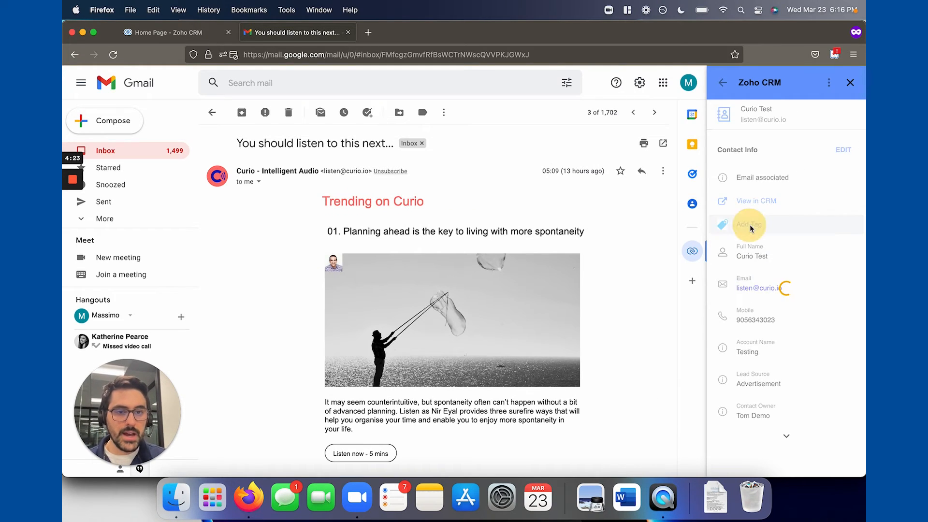
pyautogui.click(748, 224)
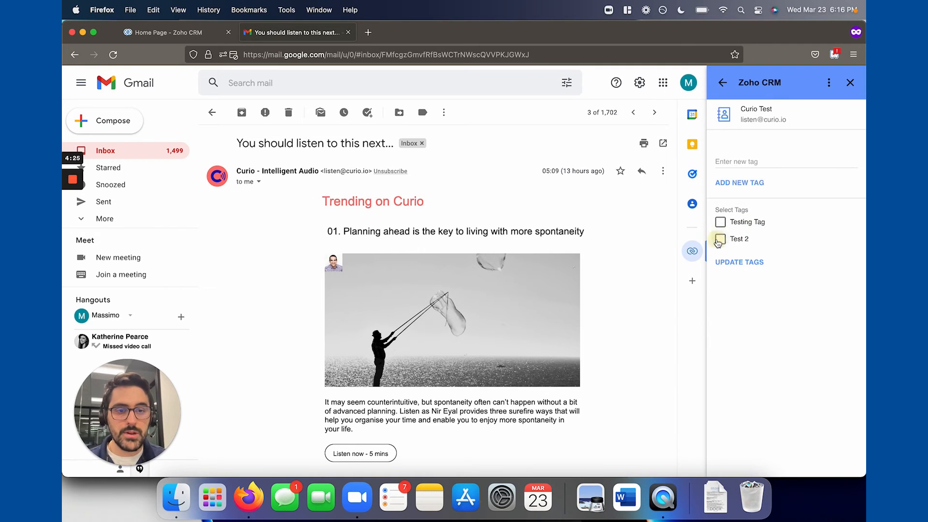
pyautogui.click(720, 238)
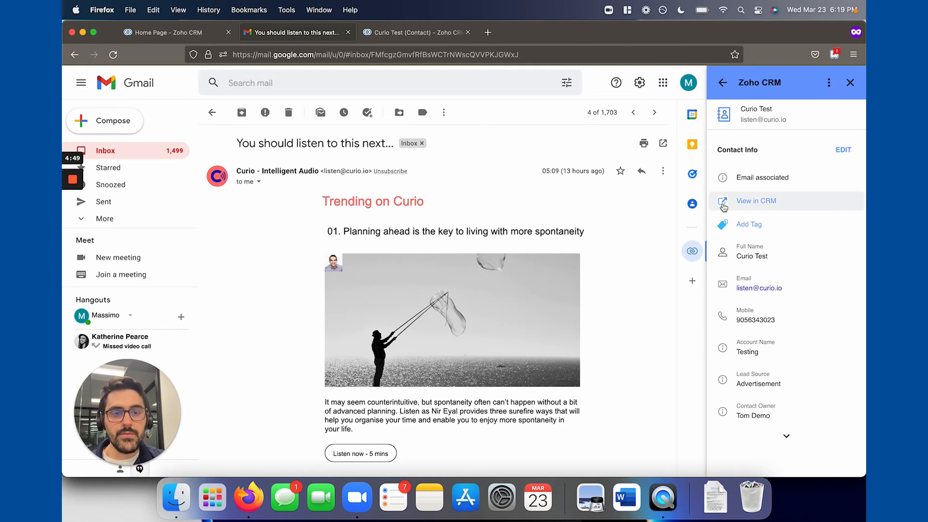
pyautogui.click(756, 201)
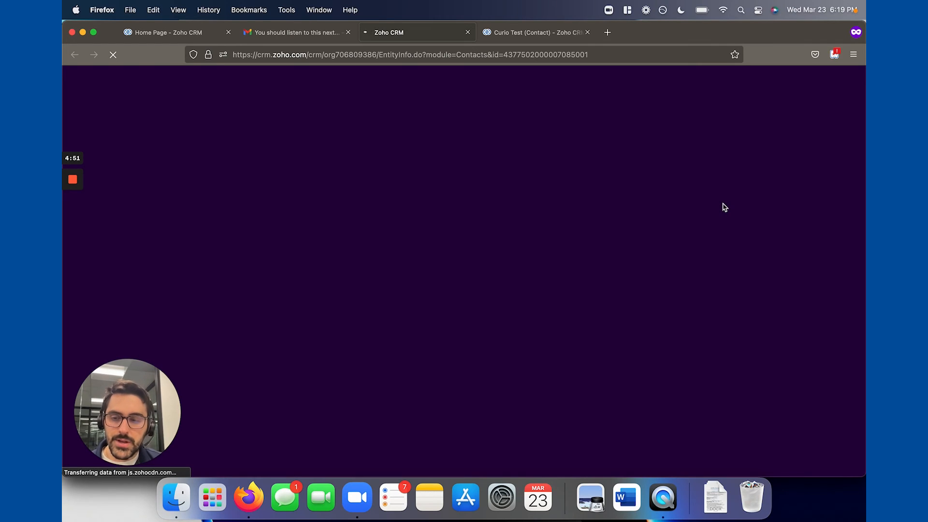